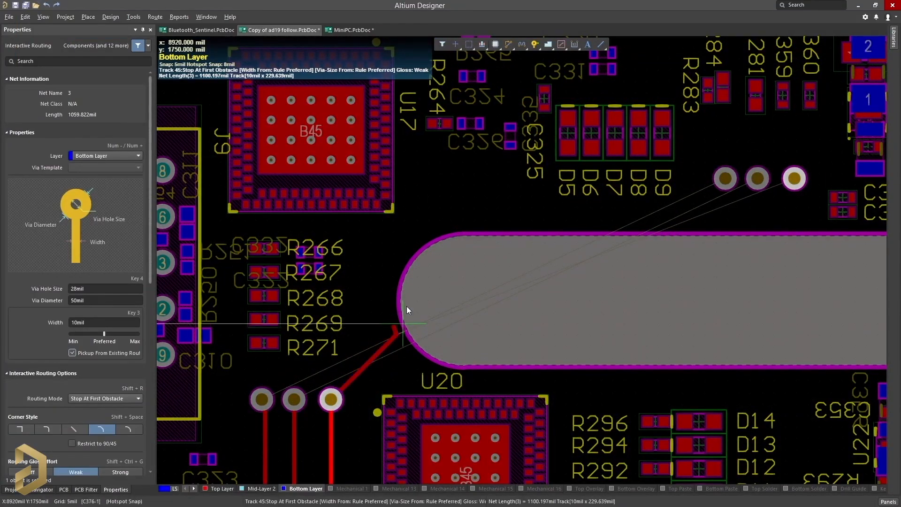
Finish the bottom-layer track on the upper via above the oval cutout
{"action": "left_click", "coordinate": [793, 178]}
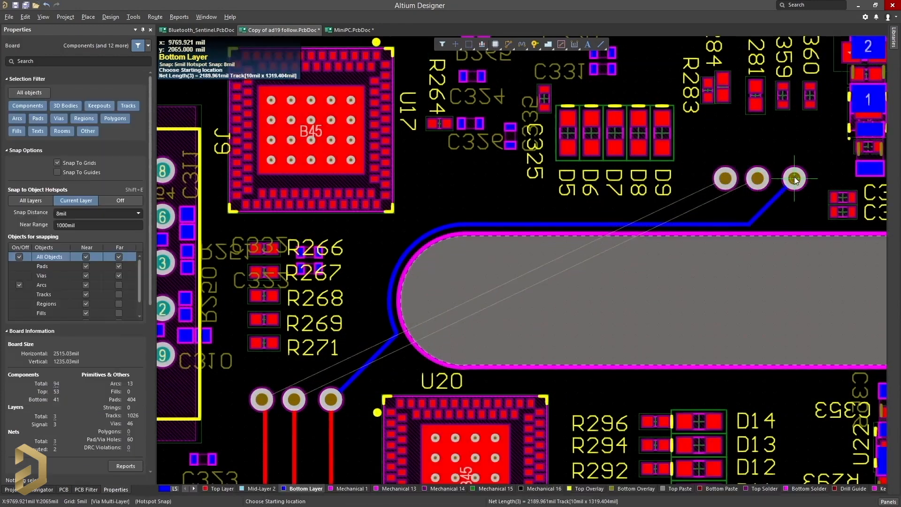
{"action": "left_click", "coordinate": [793, 178]}
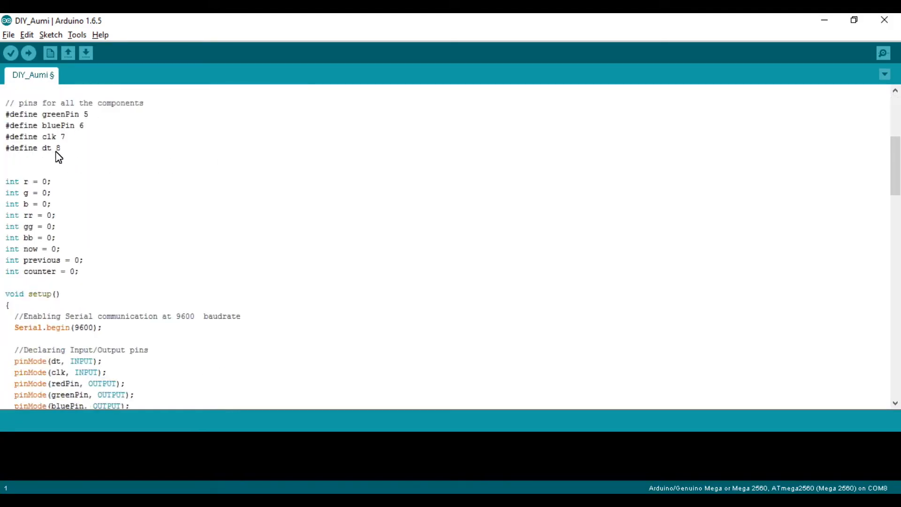
Review the pin defines (#define redPin 3, clk and dt) and select the Serial.begin(9600) call for commenting
{"action": "type", "text": "#define redPin 3"}
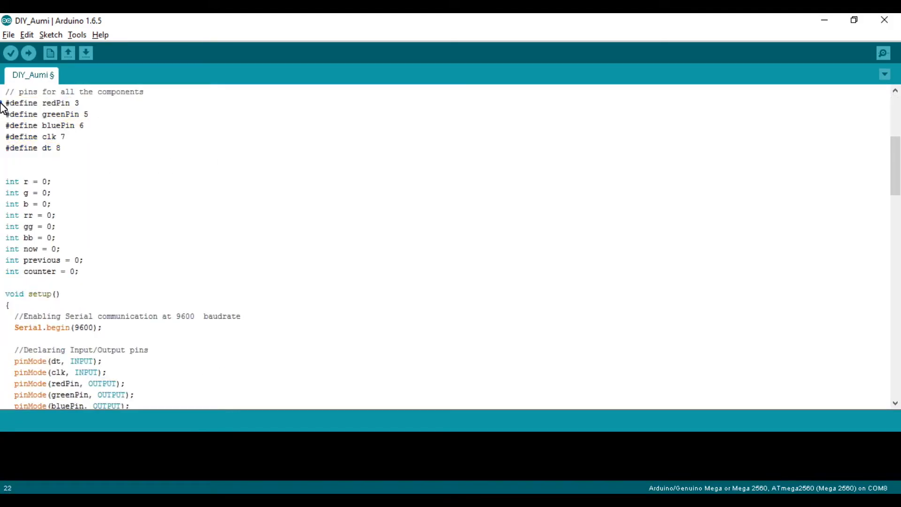
{"action": "left_click_drag", "start_coordinate": [4, 102], "coordinate": [63, 136]}
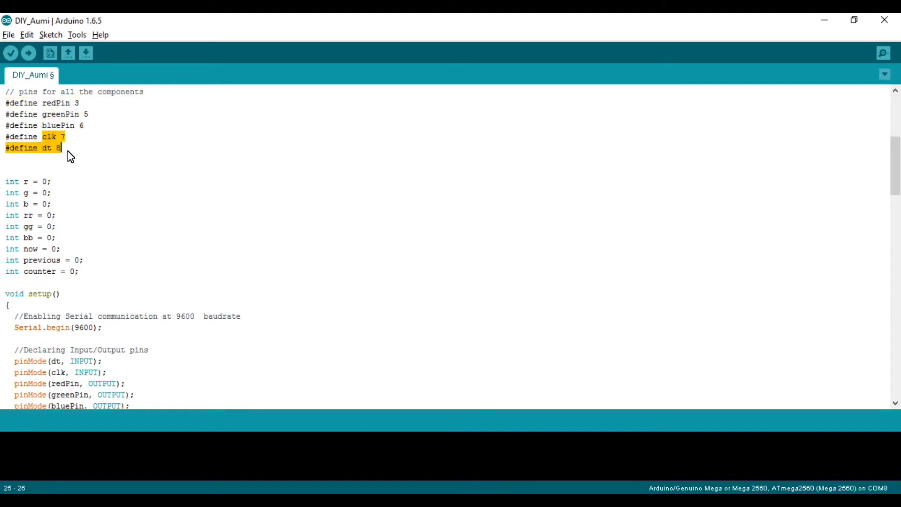
{"action": "scroll", "scroll_direction": "down", "scroll_amount": 3}
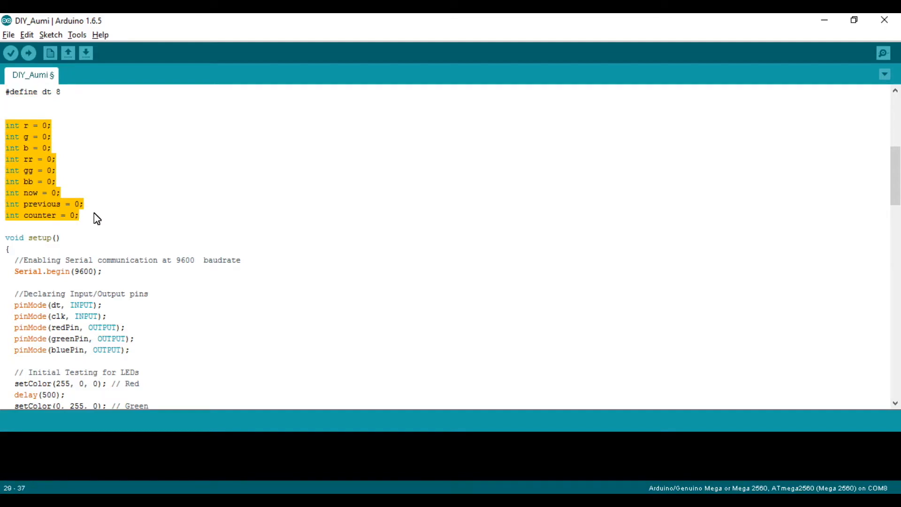
{"action": "scroll", "scroll_direction": "down", "scroll_amount": 3}
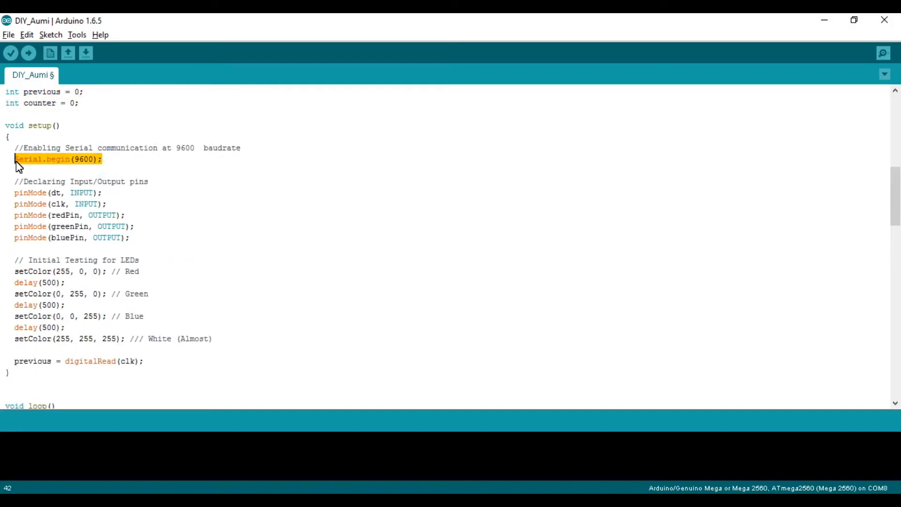
{"action": "double_click", "coordinate": [83, 159]}
{"action": "type", "text": "  //"}
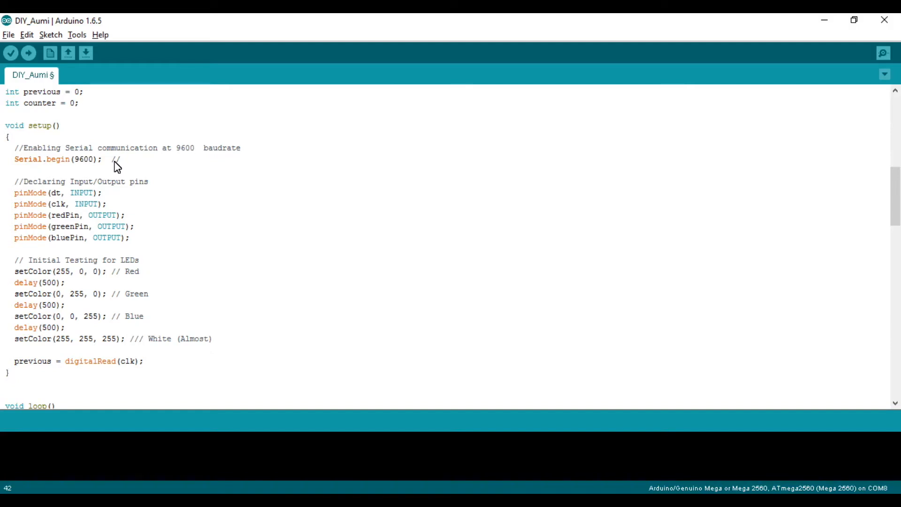
Write the comment 'baud rate =9600' and highlight the red and green LED test lines
{"action": "type", "text": "baud rate =9600"}
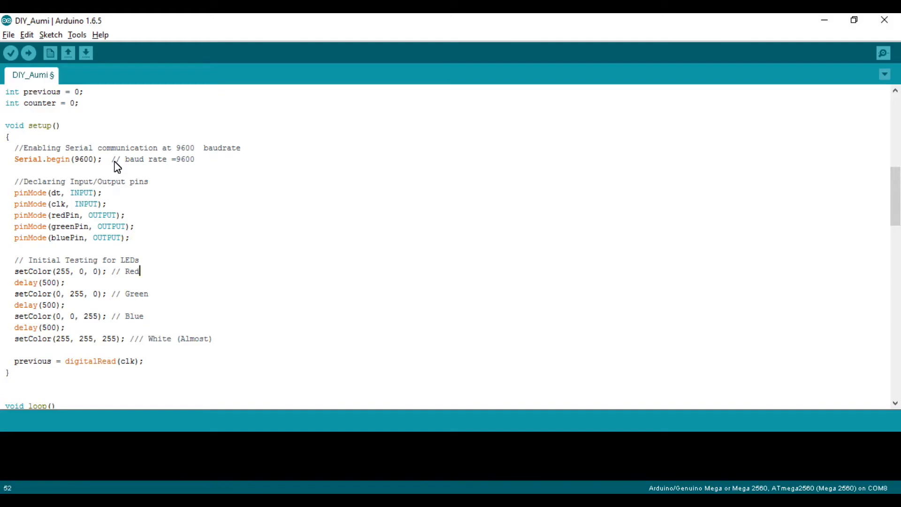
{"action": "left_click_drag", "start_coordinate": [140, 270], "coordinate": [66, 305]}
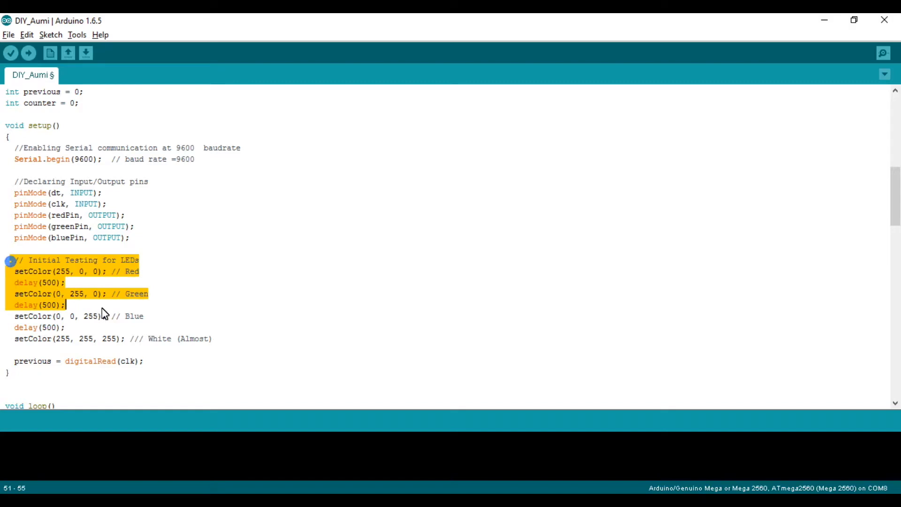
{"action": "double_click", "coordinate": [132, 272]}
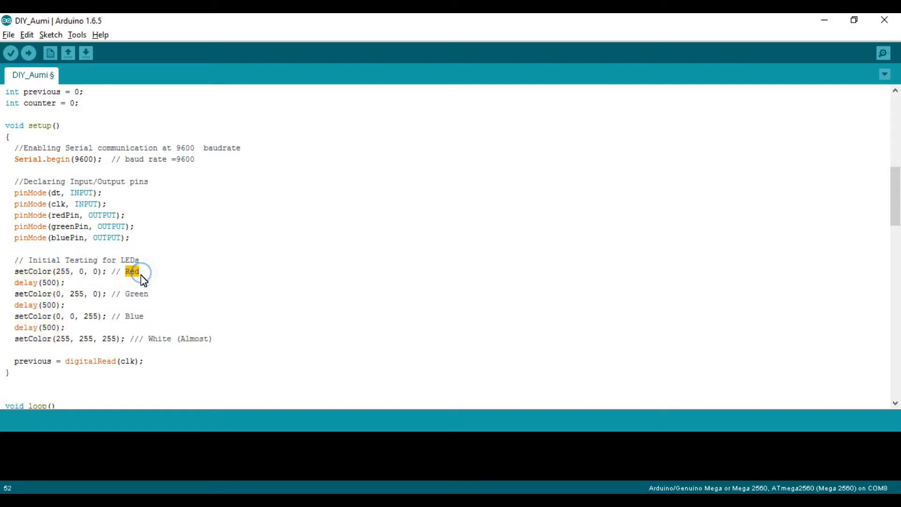
{"action": "double_click", "coordinate": [135, 316]}
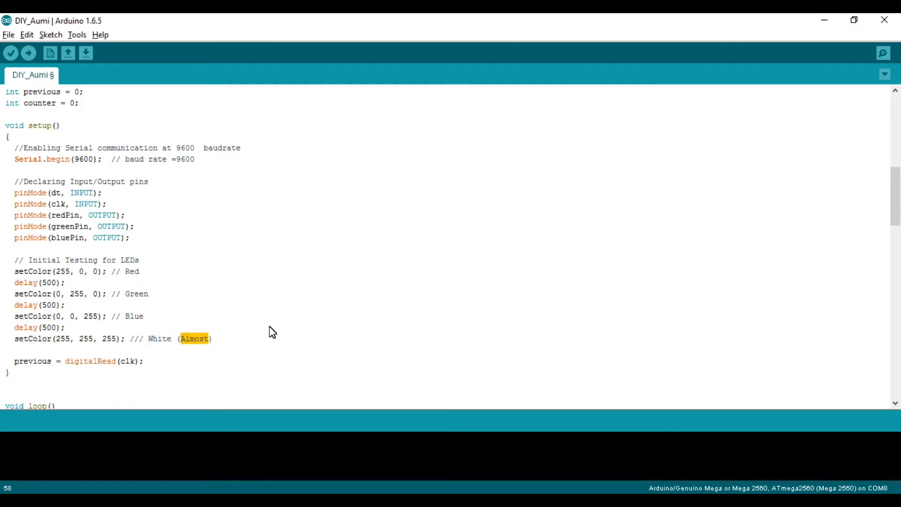
{"action": "scroll", "scroll_direction": "down", "scroll_amount": 3}
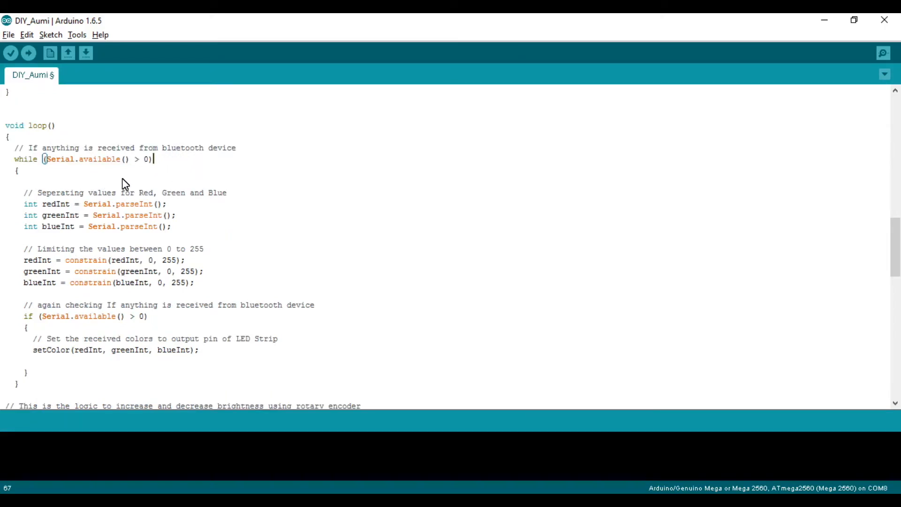
{"action": "mouse_move", "coordinate": [150, 175]}
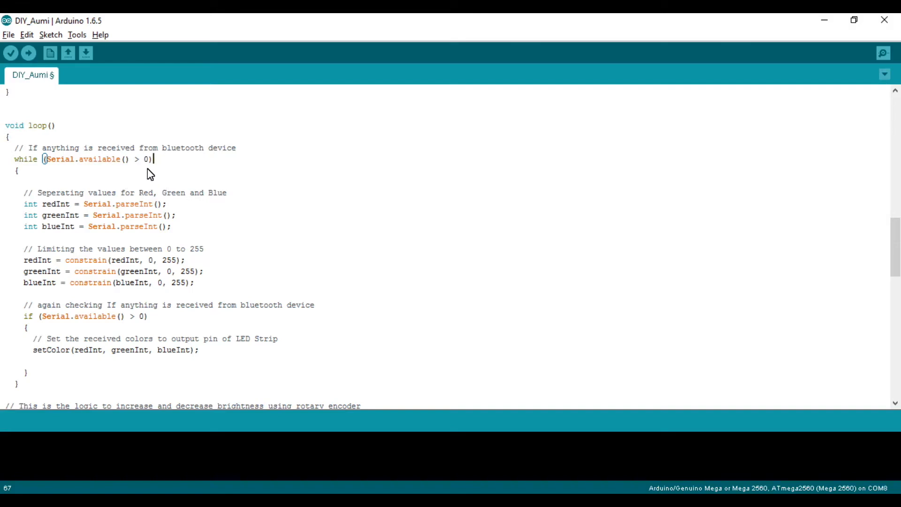
Point out the three parseInt colour lines, the constrain call and its 255 upper limit, down to setColor
{"action": "left_click_drag", "start_coordinate": [22, 215], "coordinate": [170, 226]}
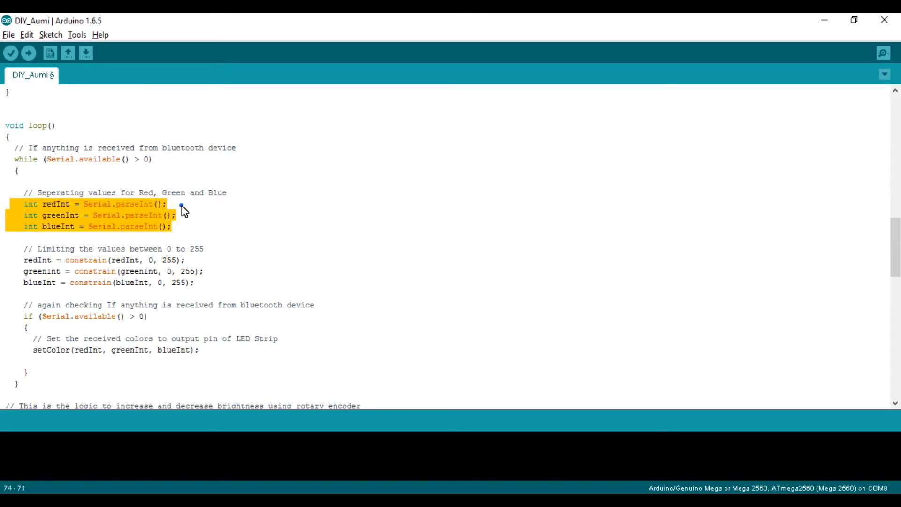
{"action": "left_click", "coordinate": [171, 204]}
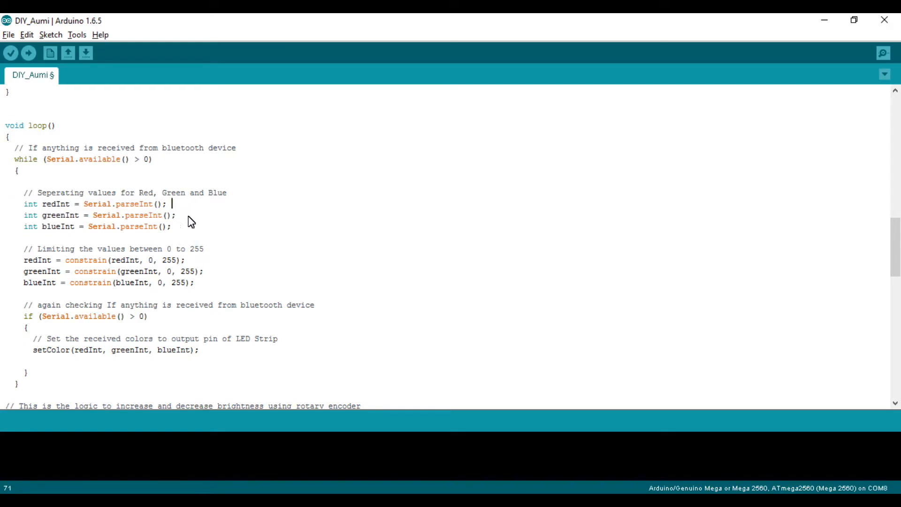
{"action": "double_click", "coordinate": [56, 203]}
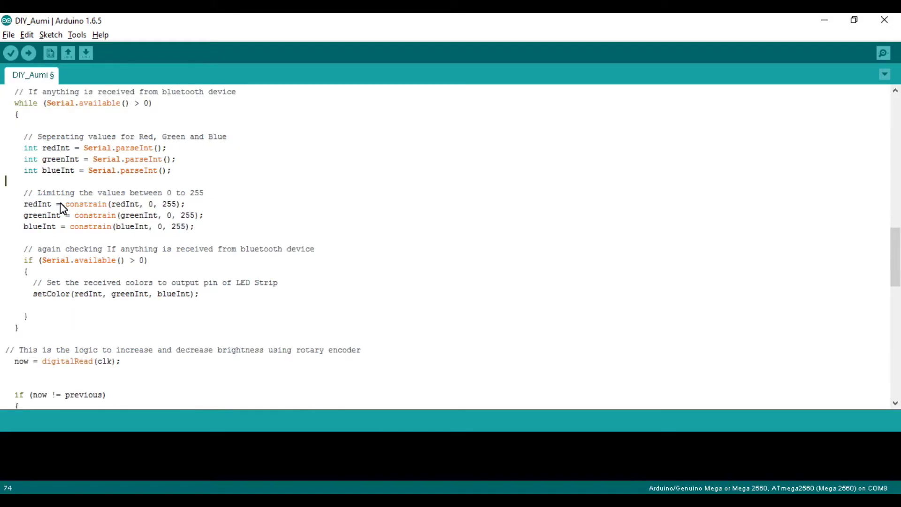
{"action": "double_click", "coordinate": [87, 205]}
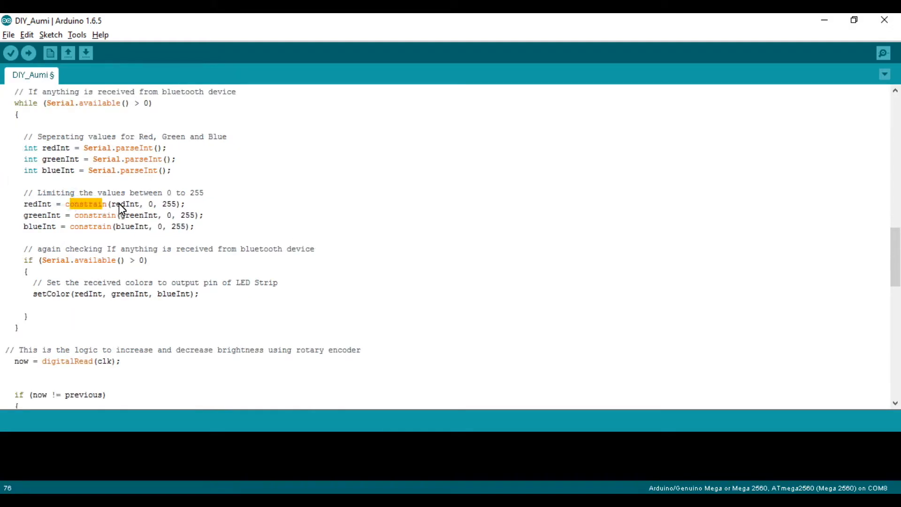
{"action": "double_click", "coordinate": [125, 203]}
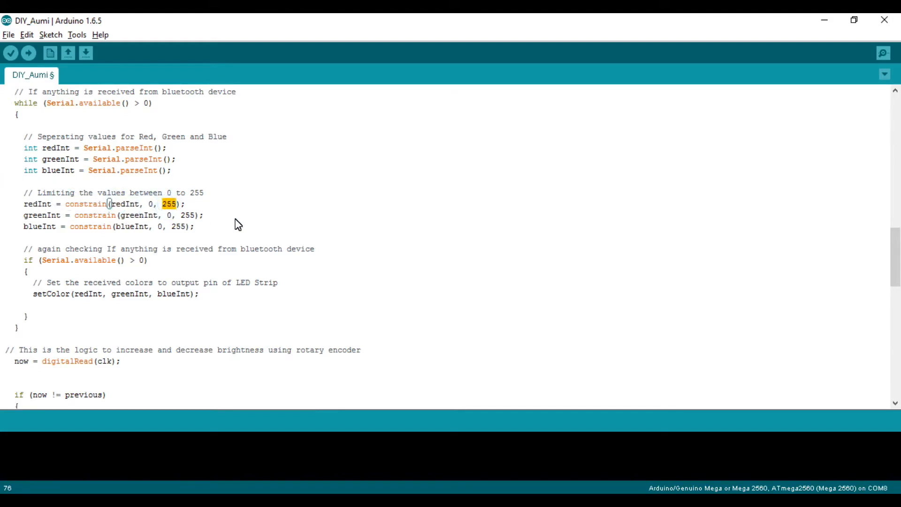
{"action": "scroll", "scroll_direction": "down", "scroll_amount": 3}
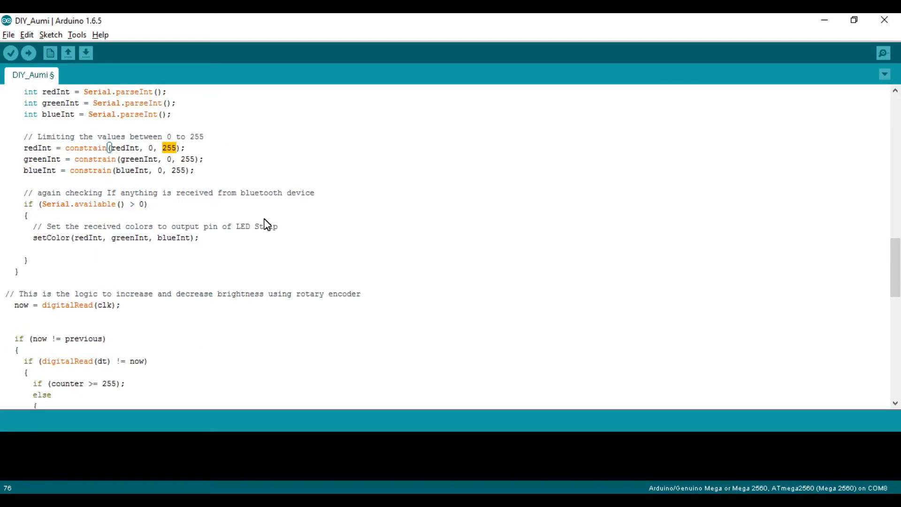
{"action": "mouse_move", "coordinate": [161, 215]}
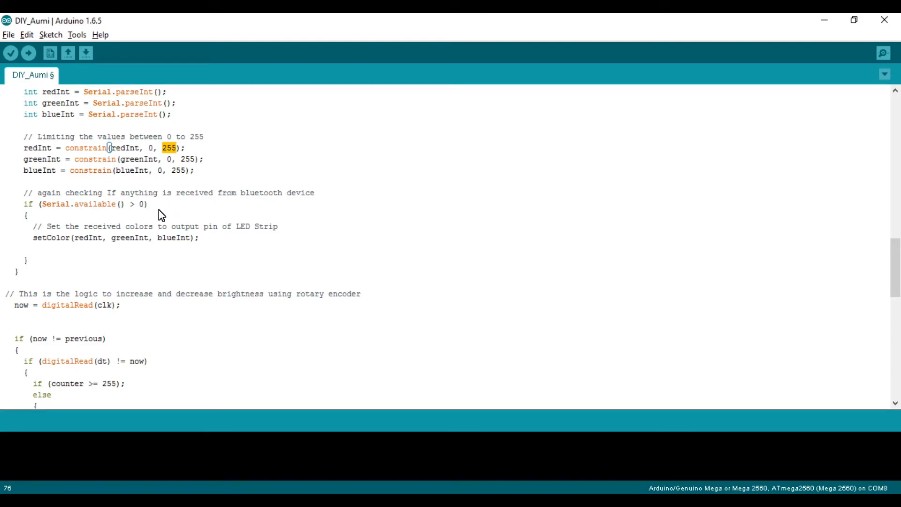
{"action": "scroll", "scroll_direction": "down", "scroll_amount": 3}
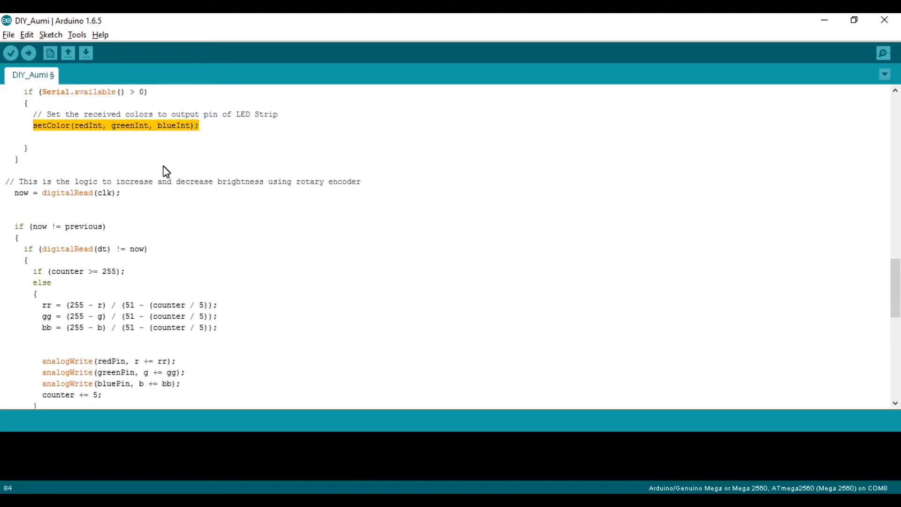
Highlight setColor's green parameter and the common-anode blue subtraction line
{"action": "scroll", "scroll_direction": "down", "scroll_amount": 3}
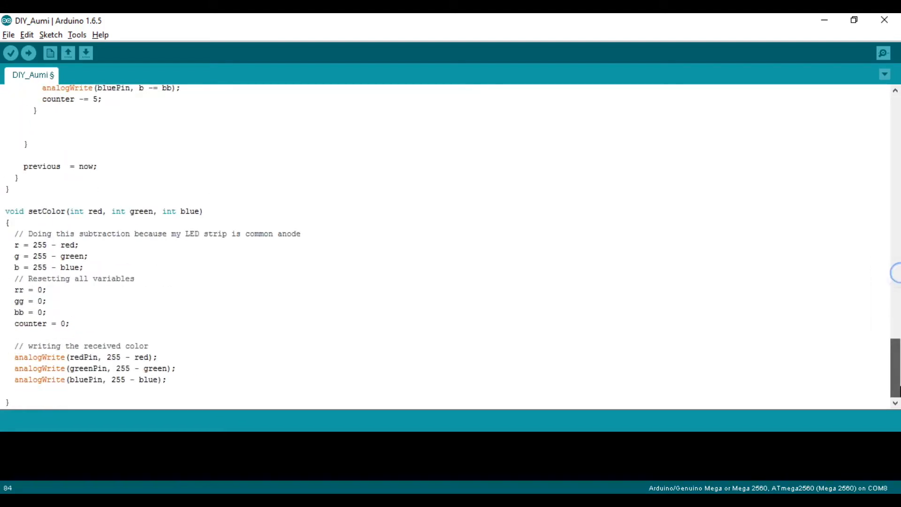
{"action": "double_click", "coordinate": [45, 211]}
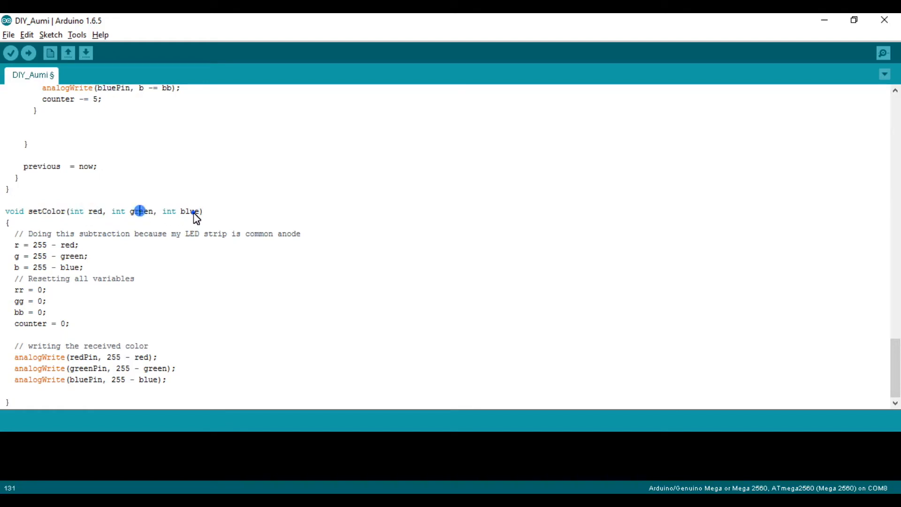
{"action": "mouse_move", "coordinate": [124, 367]}
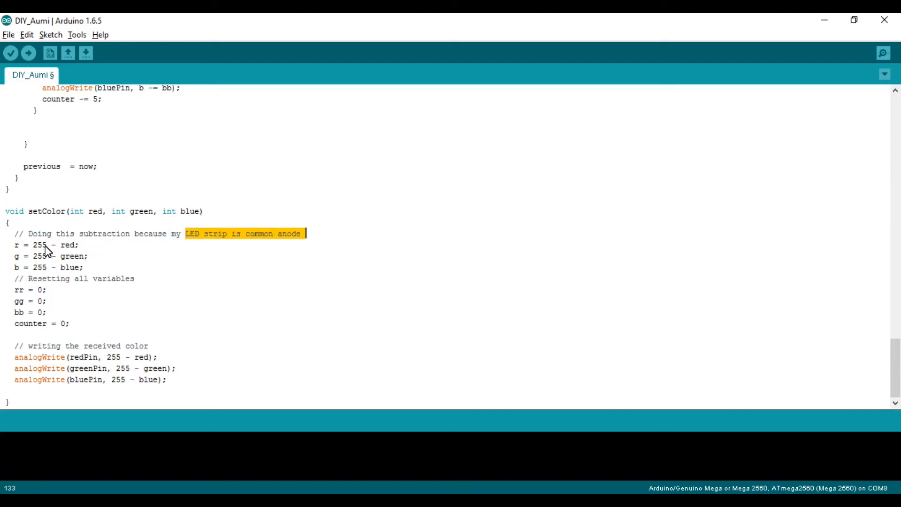
{"action": "left_click", "coordinate": [94, 266]}
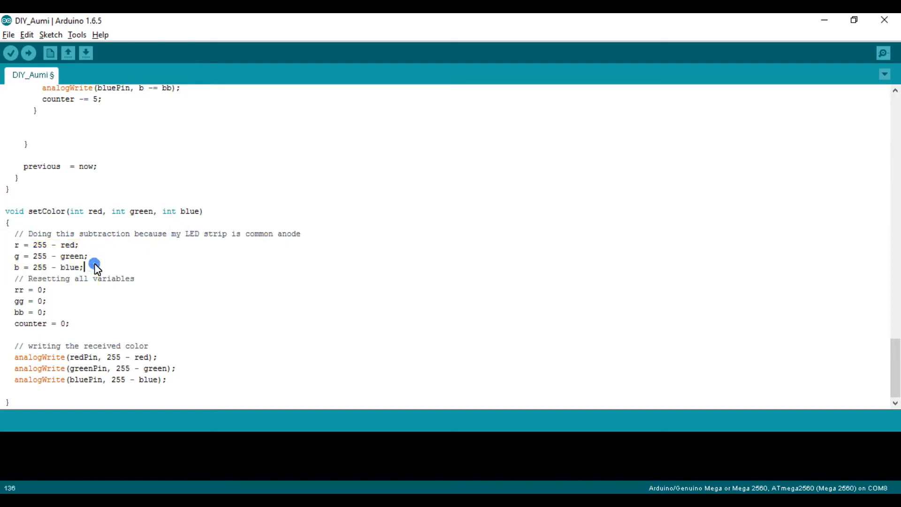
{"action": "left_click", "coordinate": [93, 267]}
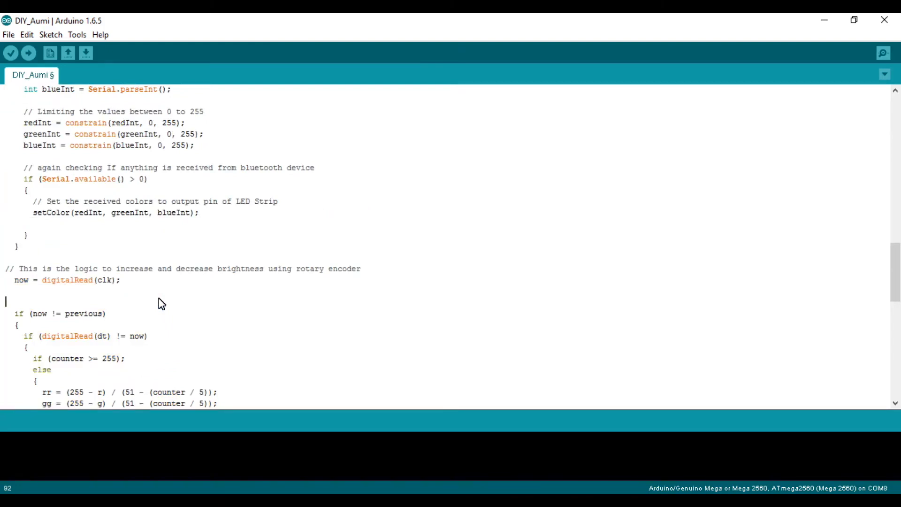
Highlight the step of 5 in counter += 5 and counter -= 5 within the encoder if/else block
{"action": "scroll", "scroll_direction": "down", "scroll_amount": 3}
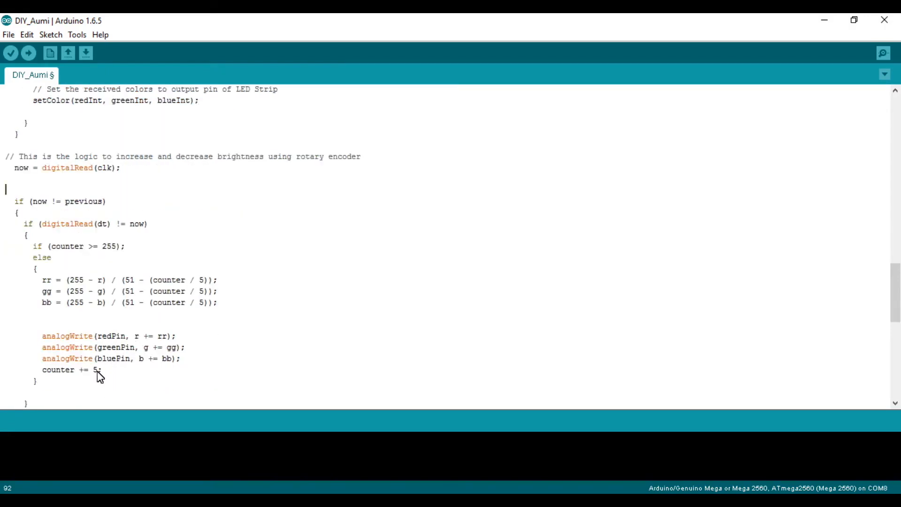
{"action": "double_click", "coordinate": [95, 370]}
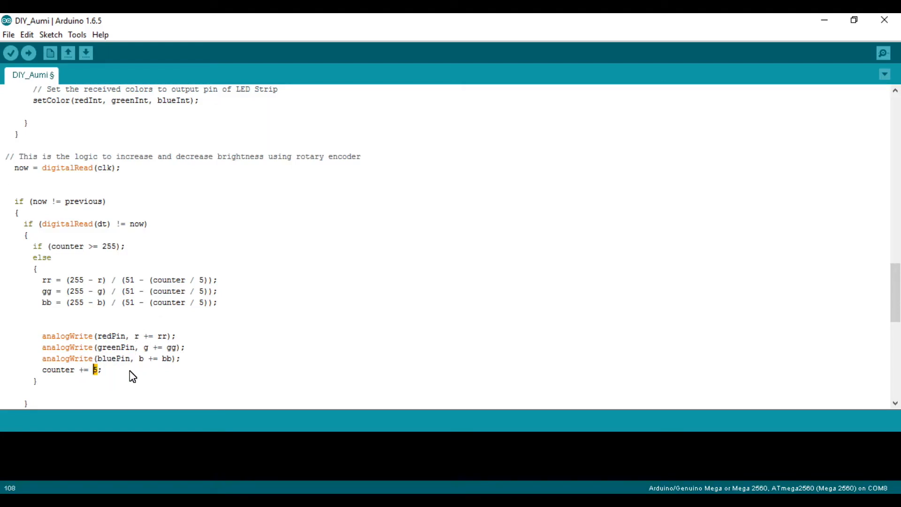
{"action": "mouse_move", "coordinate": [136, 338]}
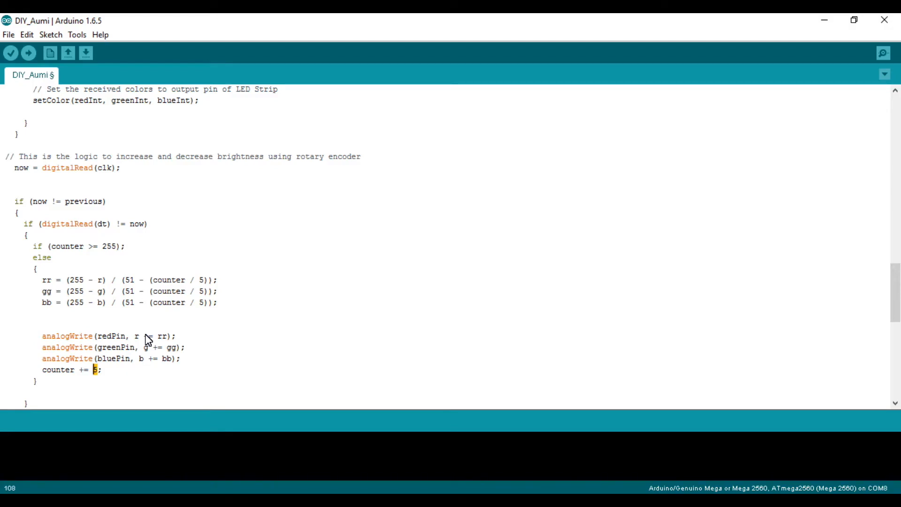
{"action": "scroll", "scroll_direction": "down", "scroll_amount": 3}
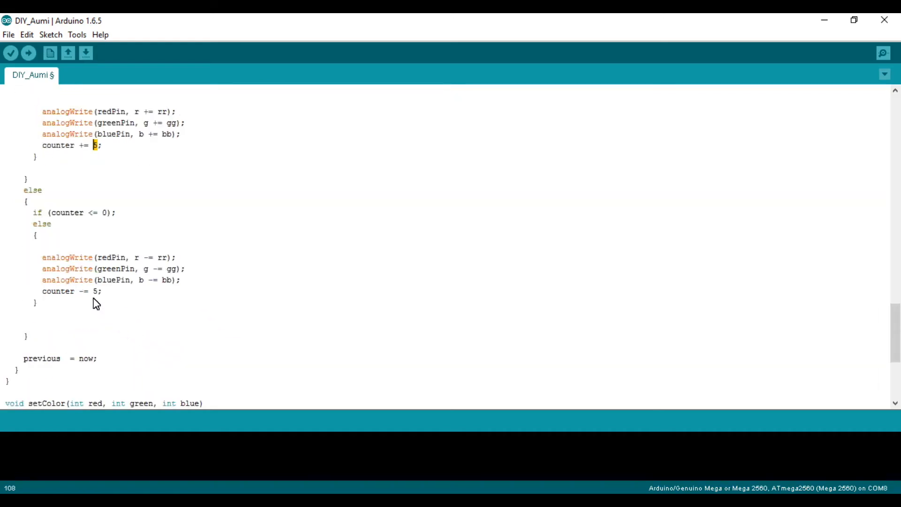
{"action": "double_click", "coordinate": [96, 291]}
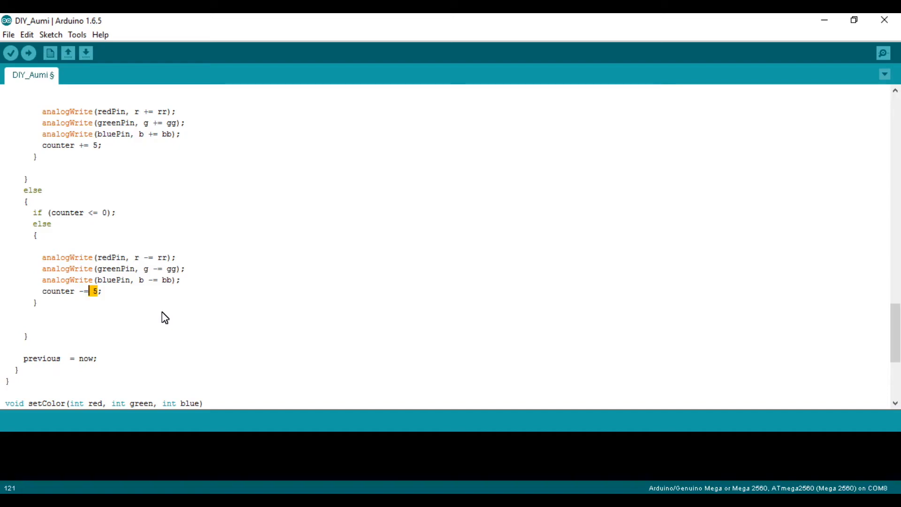
{"action": "scroll", "scroll_direction": "down", "scroll_amount": 3}
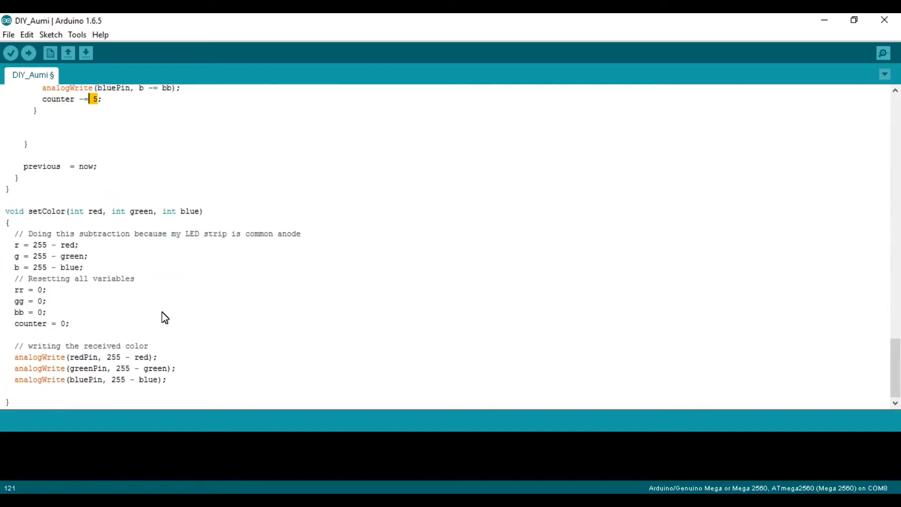